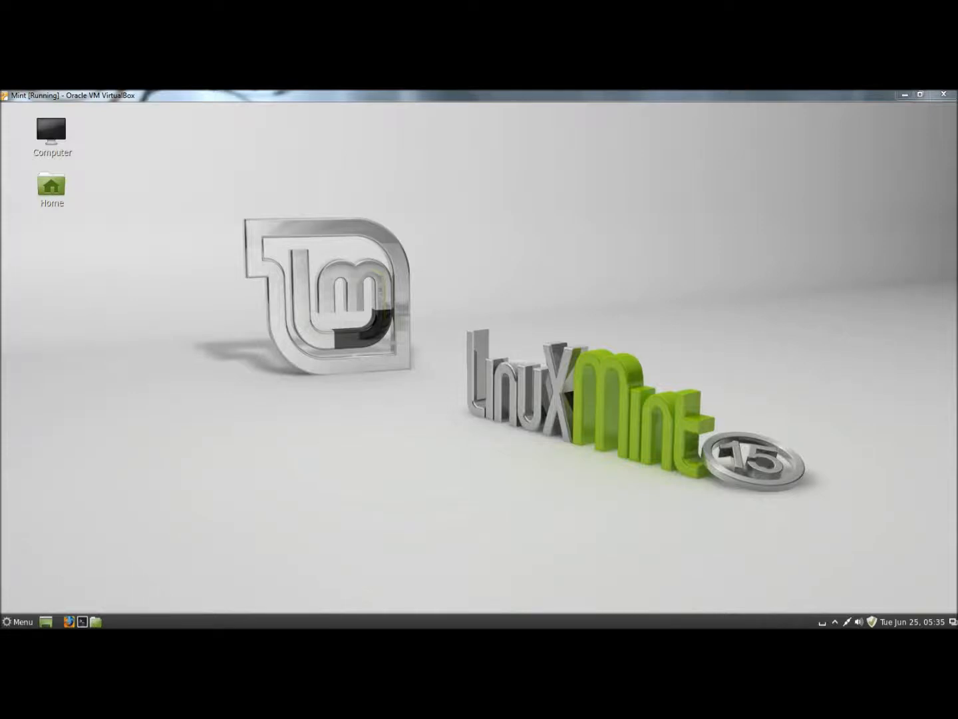
Launch Firewall Configuration from the Mint menu's Administration category.
click(18, 622)
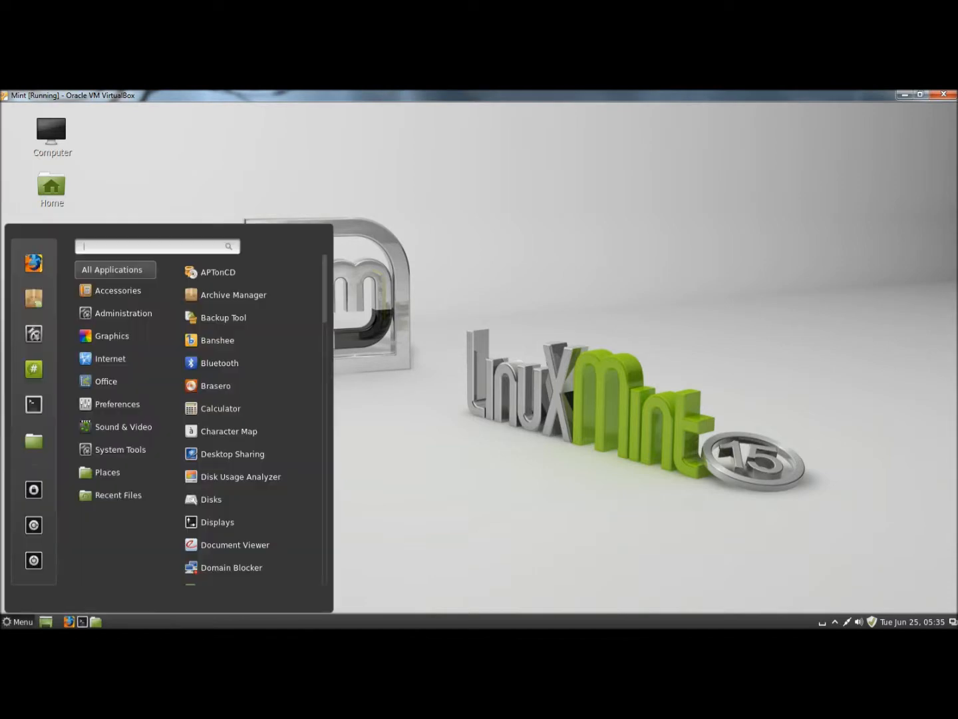
click(112, 335)
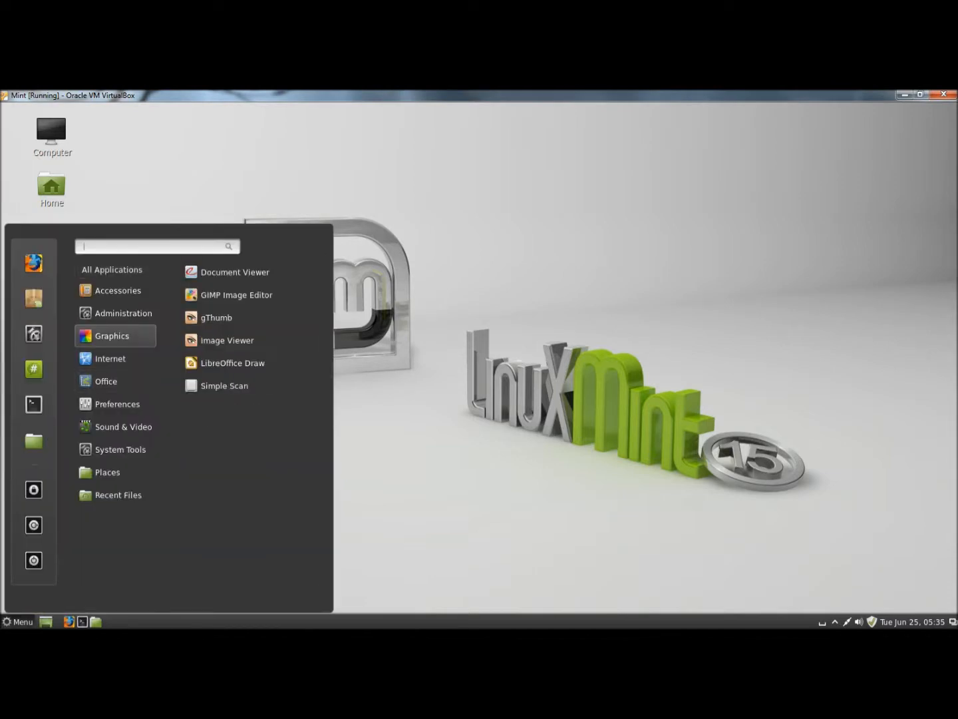
click(123, 313)
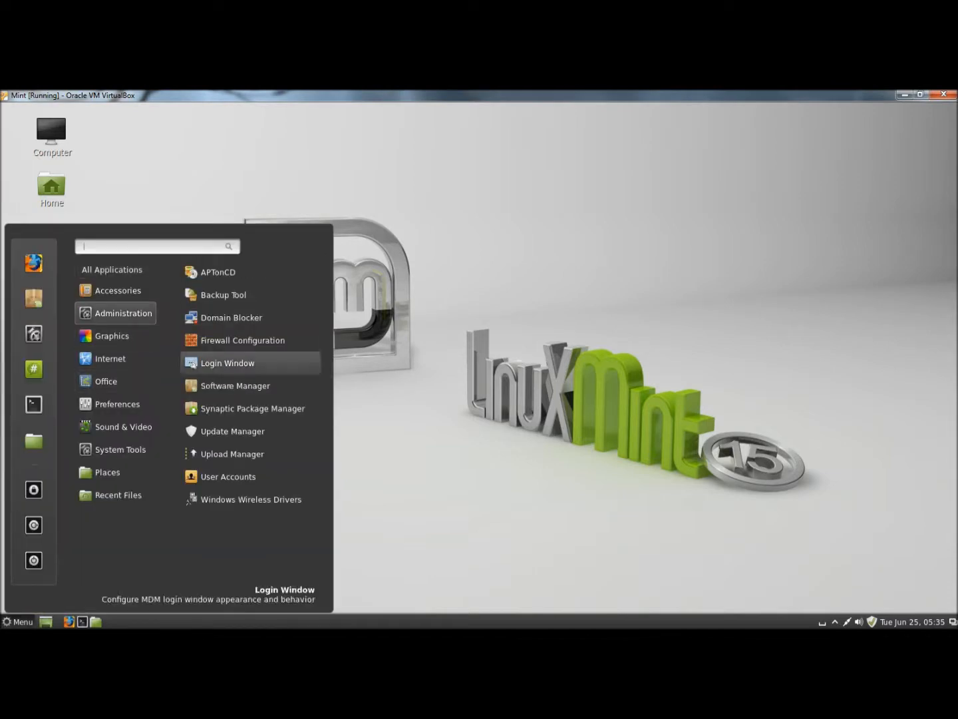
mouse_move(243, 341)
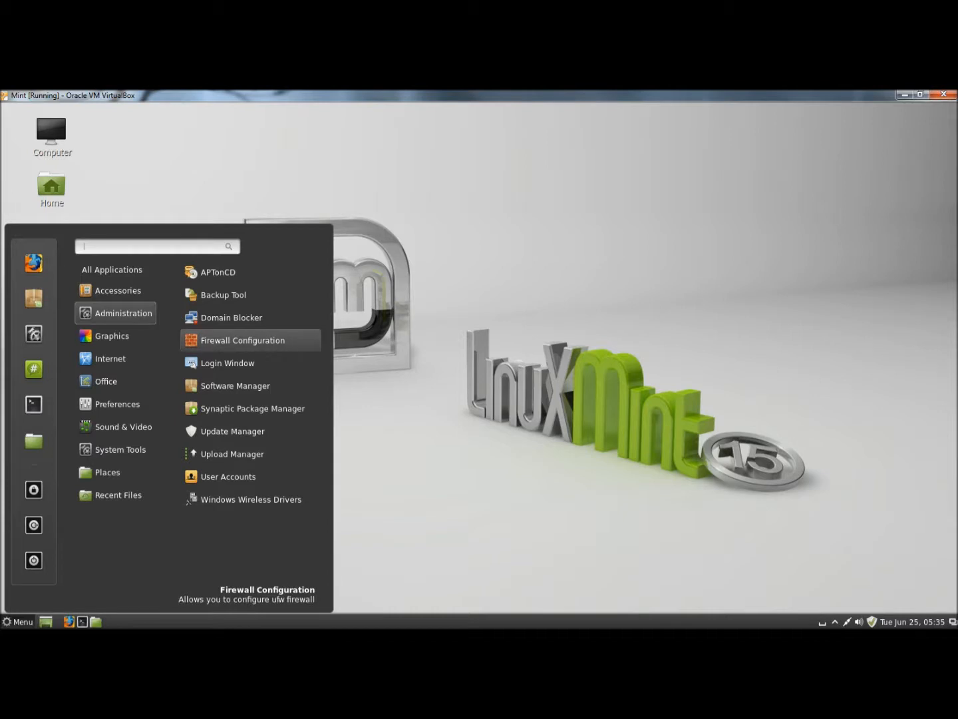
click(243, 341)
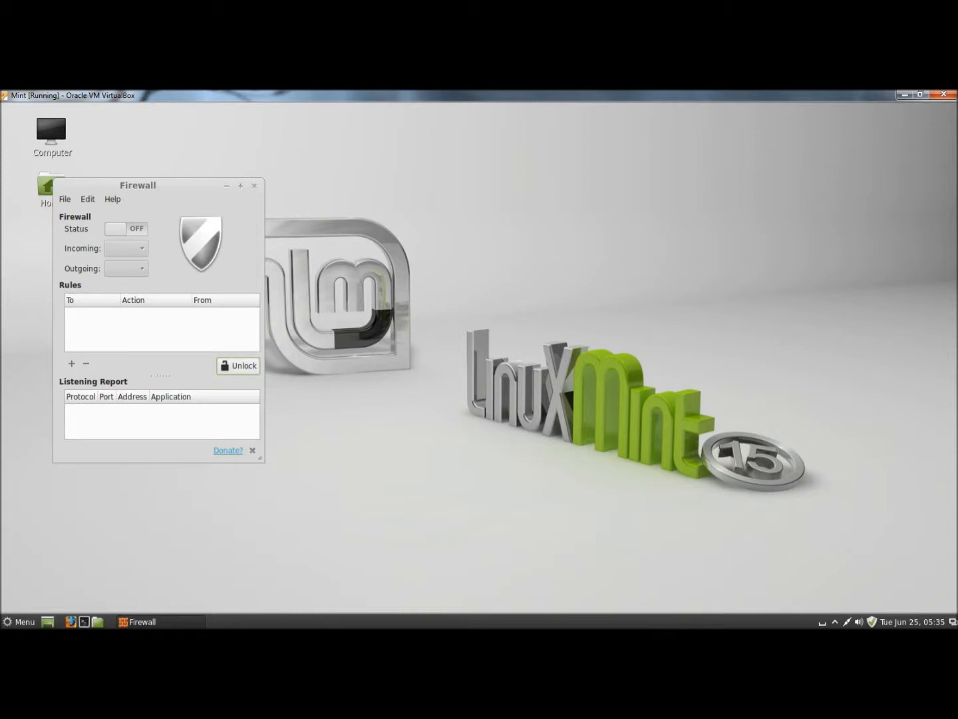
Unlock with the password and switch the firewall Status to ON with Incoming Deny, Outgoing Allow.
click(237, 364)
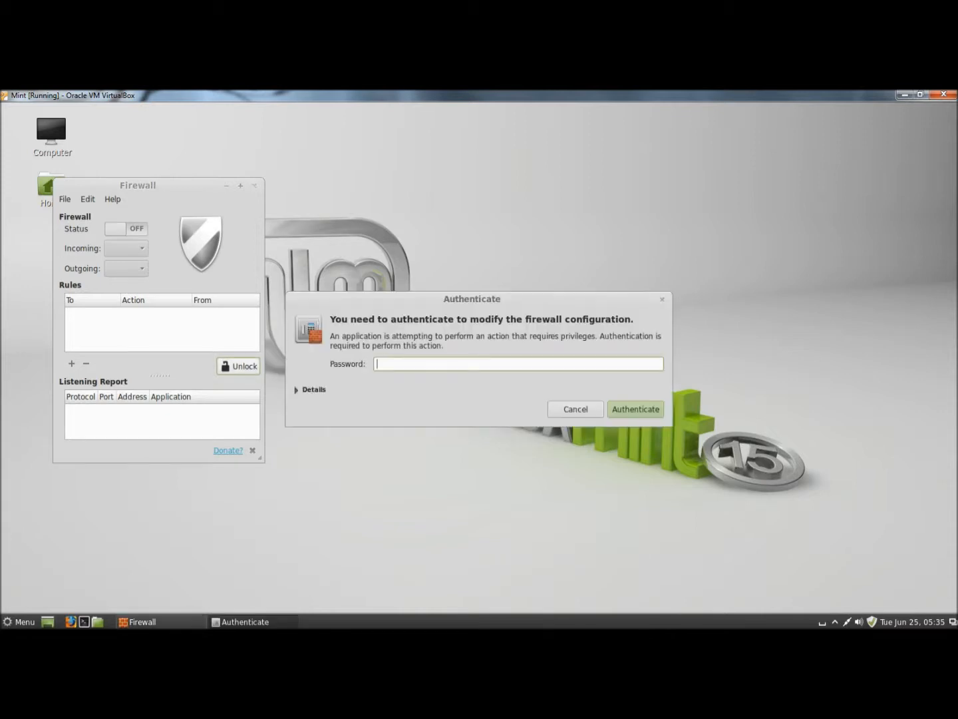
click(575, 409)
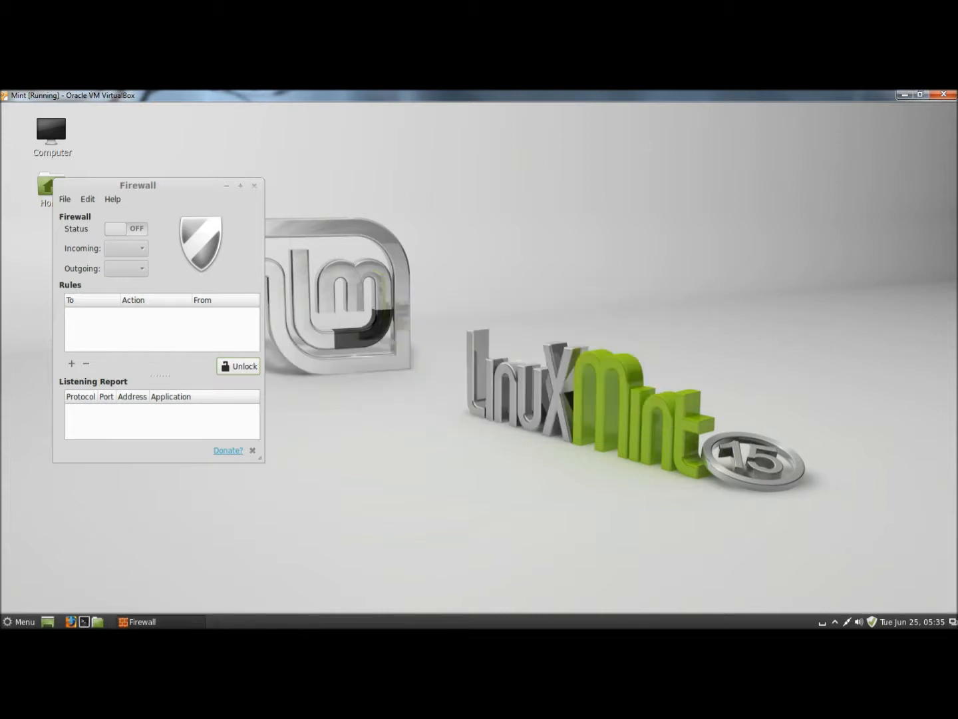
click(237, 366)
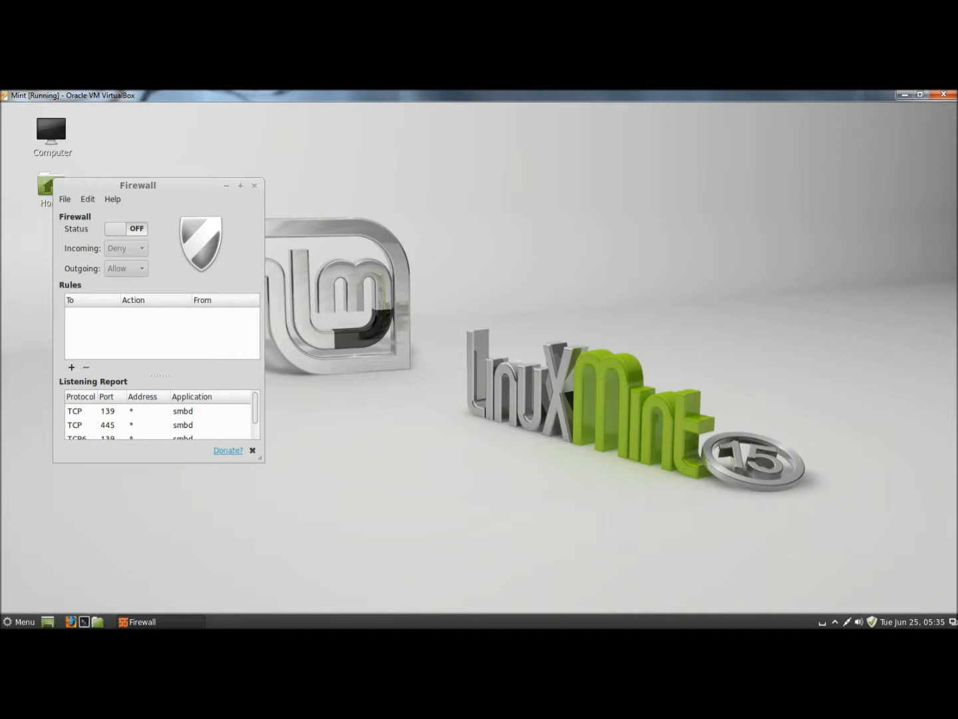
click(115, 229)
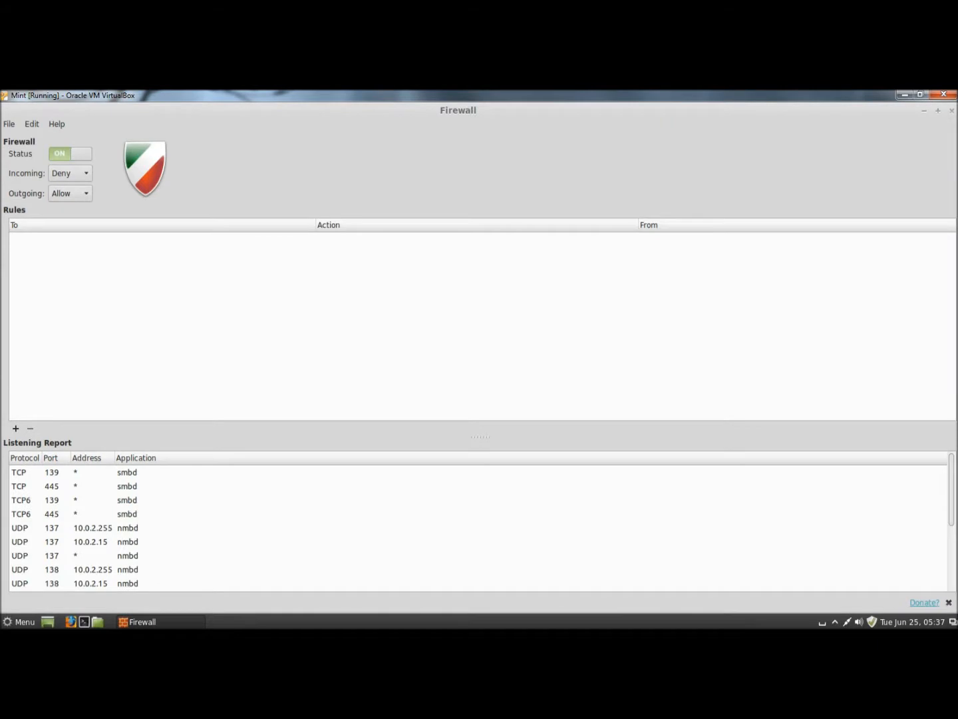
Glance at the File menu, then browse the Edit menu's rule commands down to Preferences.
click(8, 124)
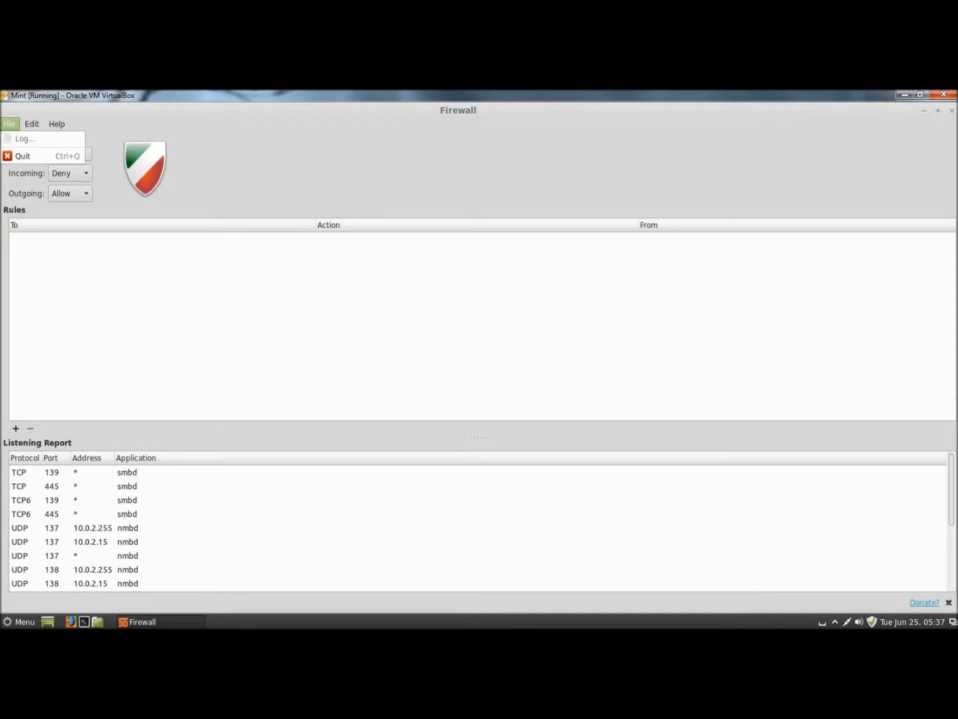
click(8, 124)
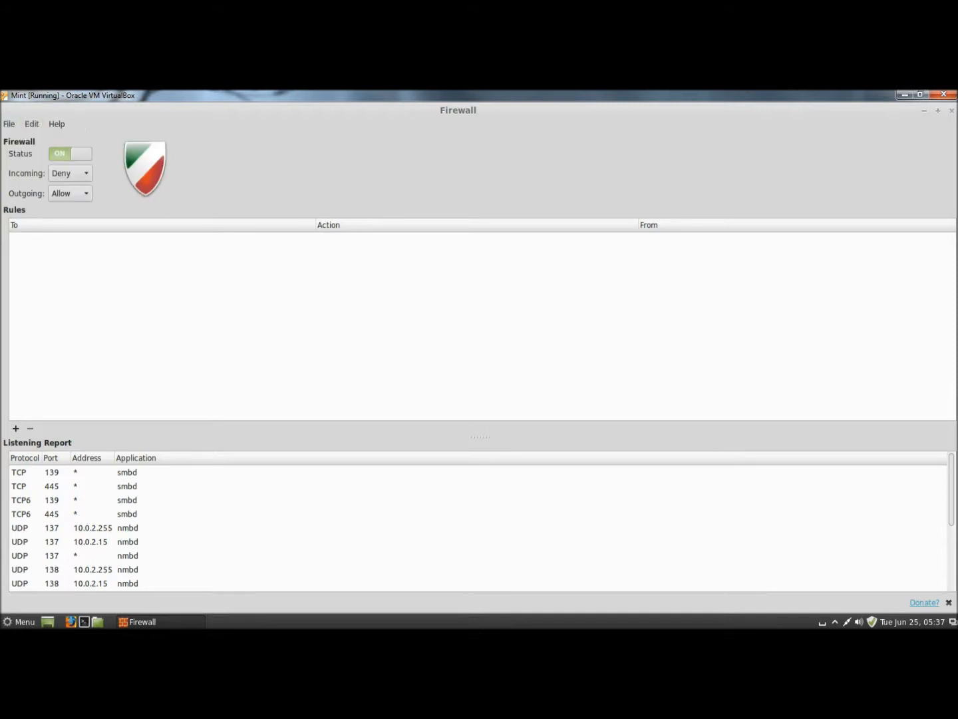
click(31, 124)
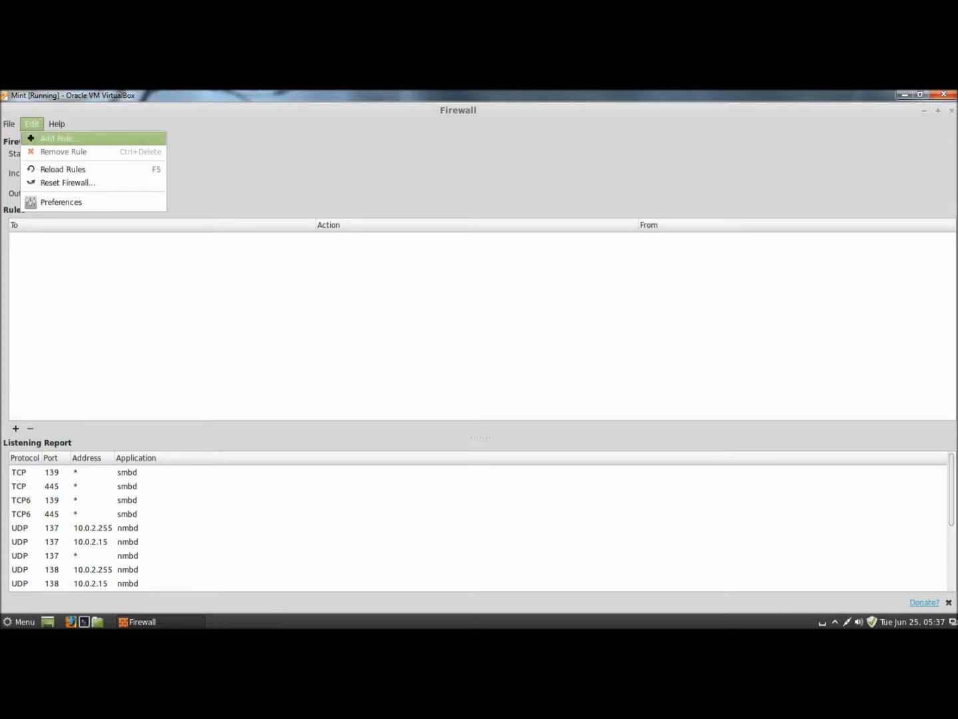
mouse_move(64, 169)
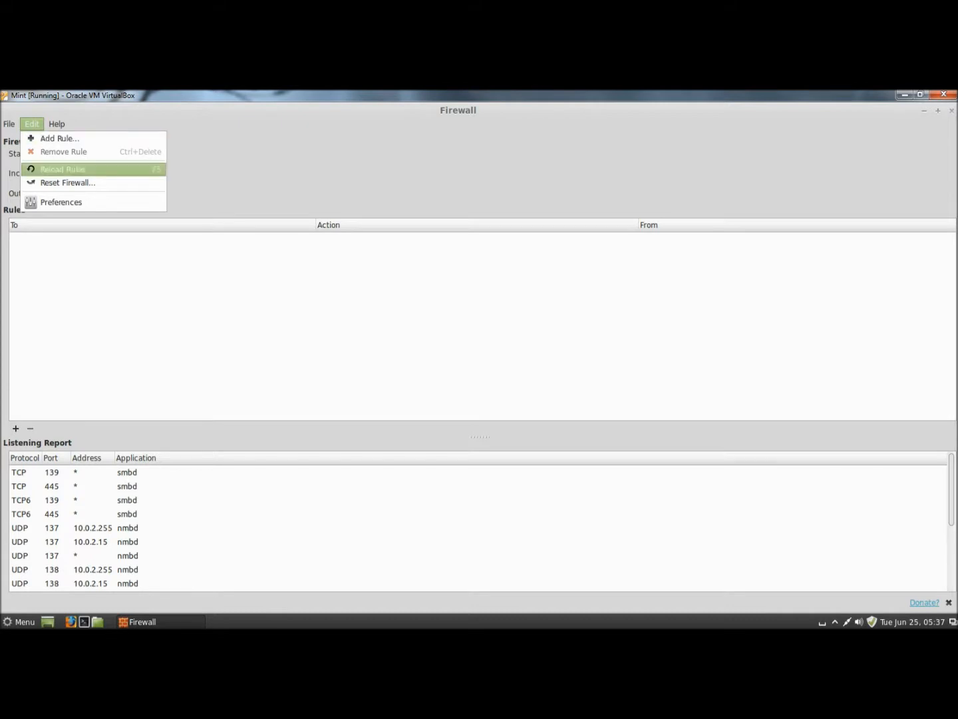
mouse_move(67, 182)
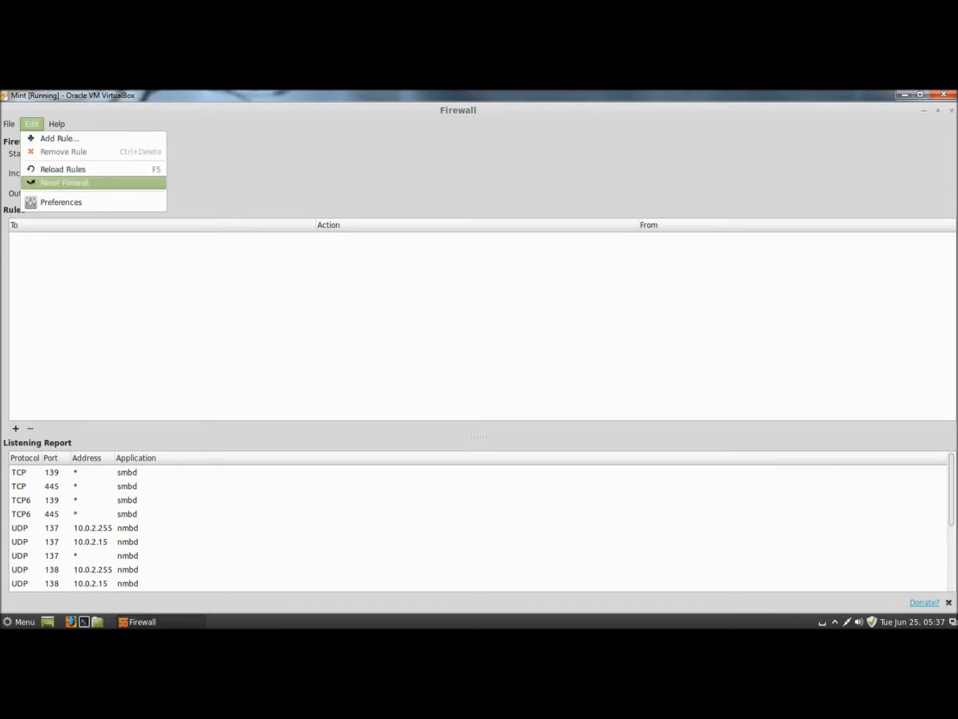
mouse_move(62, 202)
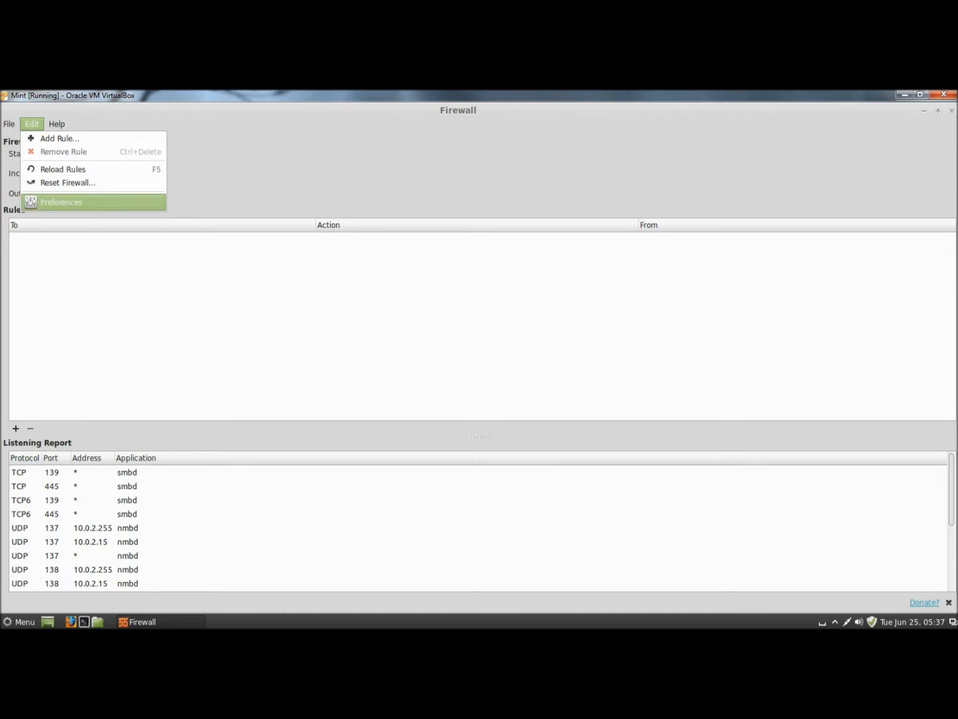
In Preferences keep Logging at Low, enable Show notifications, and close back to the main window.
click(61, 202)
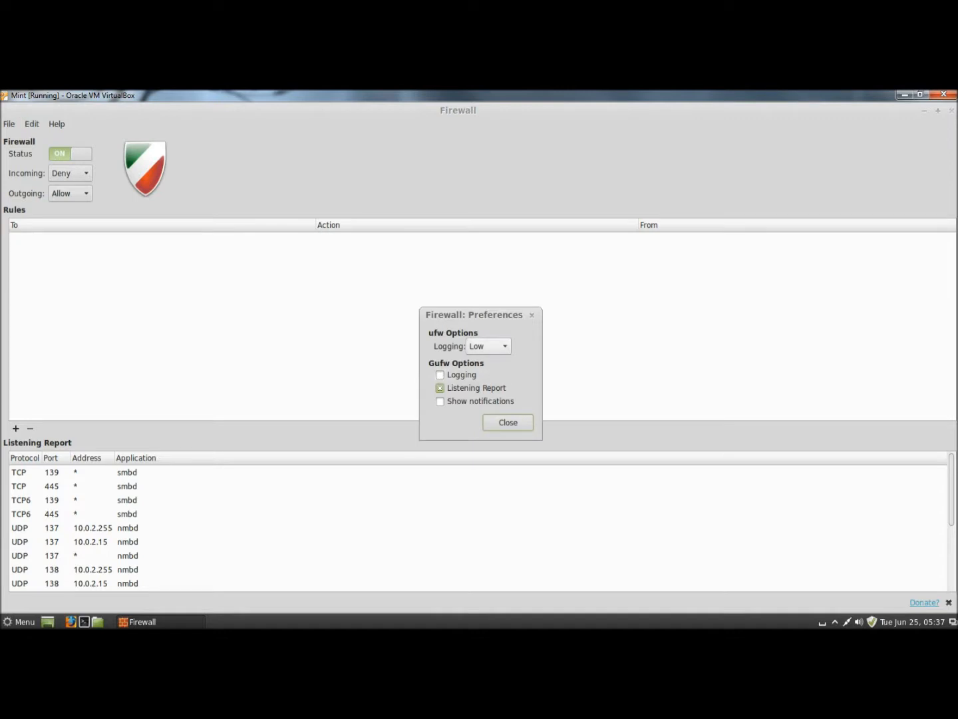
click(487, 346)
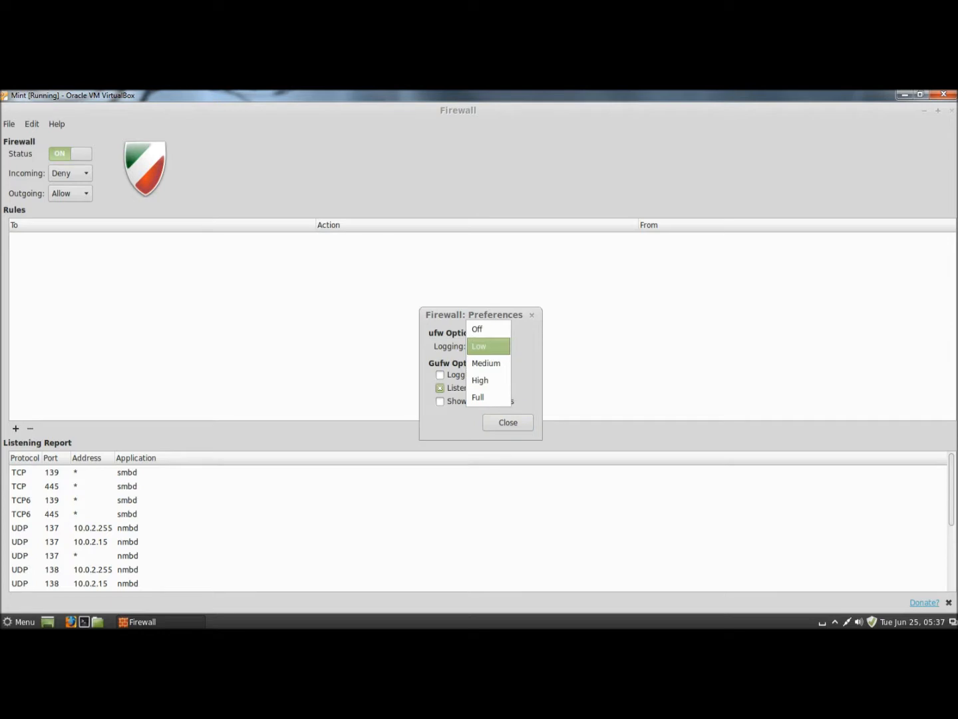
click(479, 346)
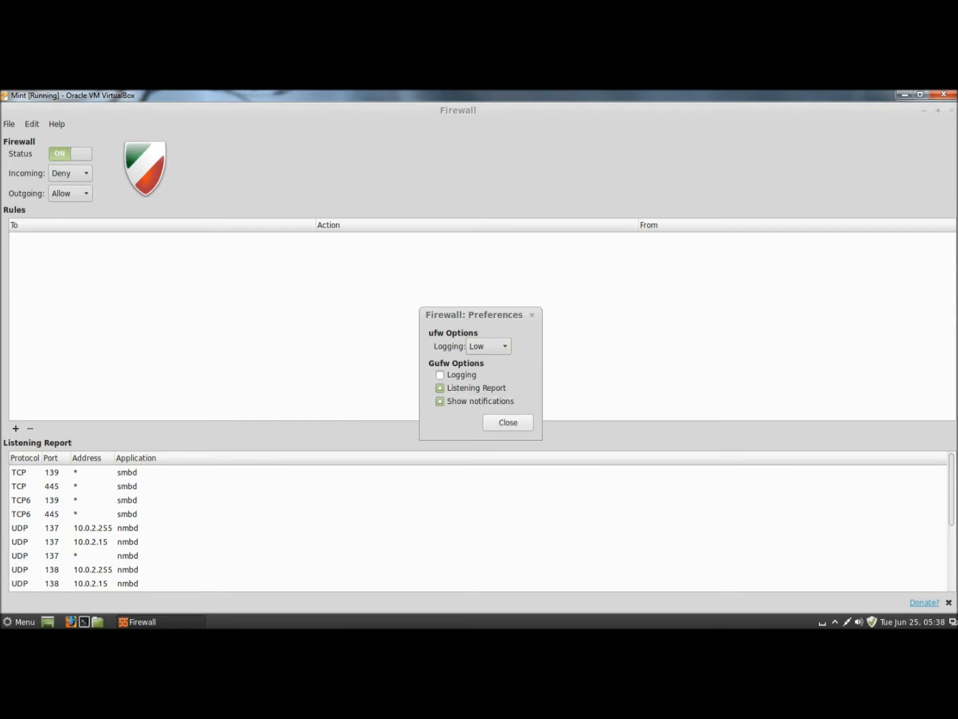
click(508, 422)
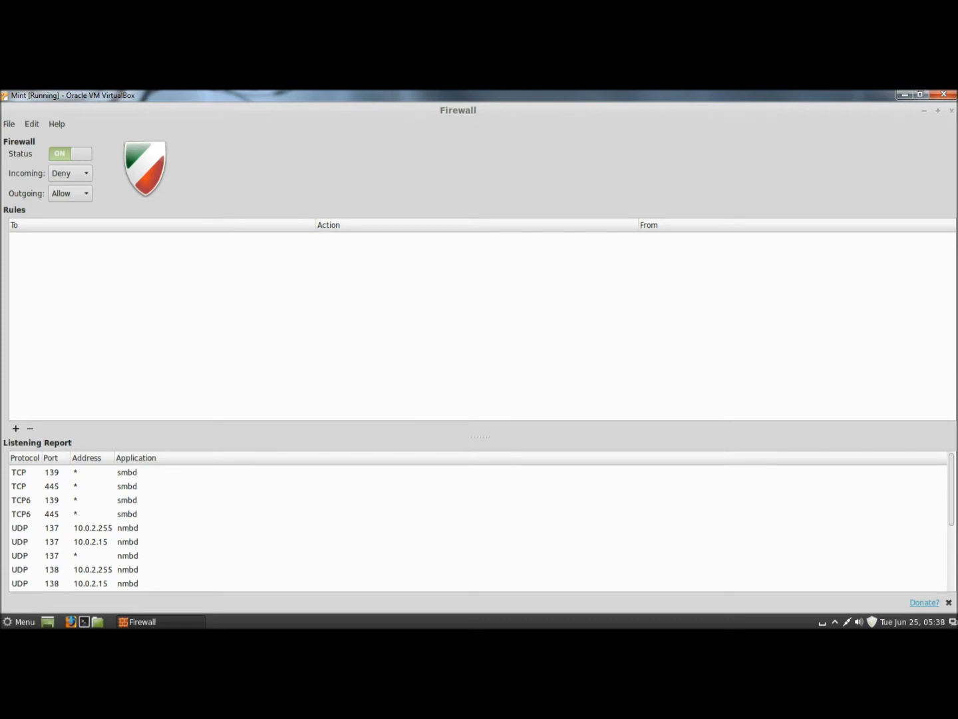